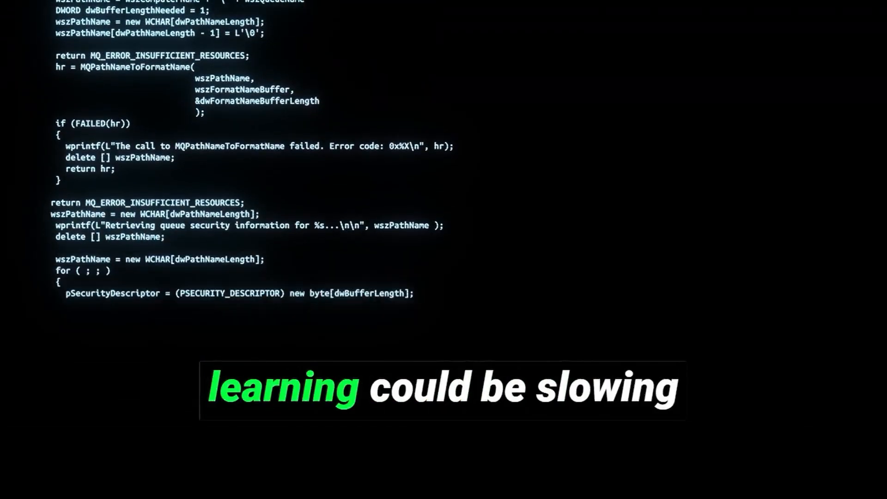
{"action": "scroll", "scroll_direction": "down", "scroll_amount": 3}
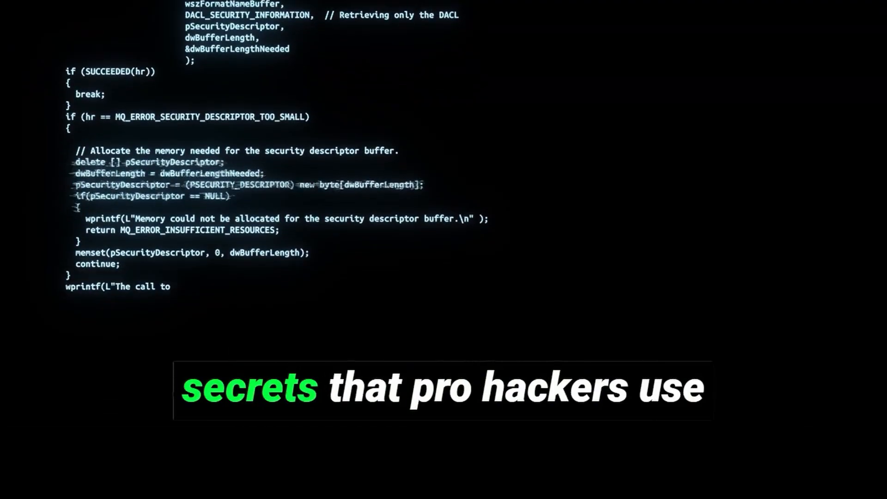
{"action": "scroll", "scroll_direction": "down", "scroll_amount": 3}
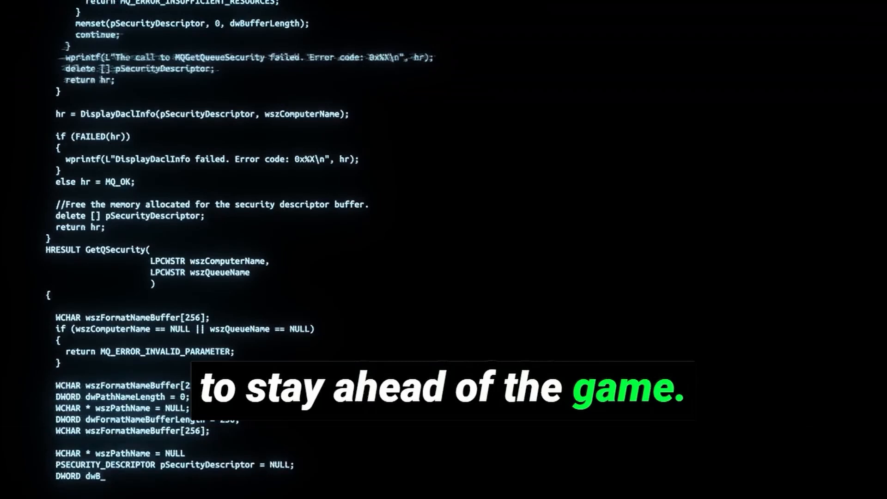